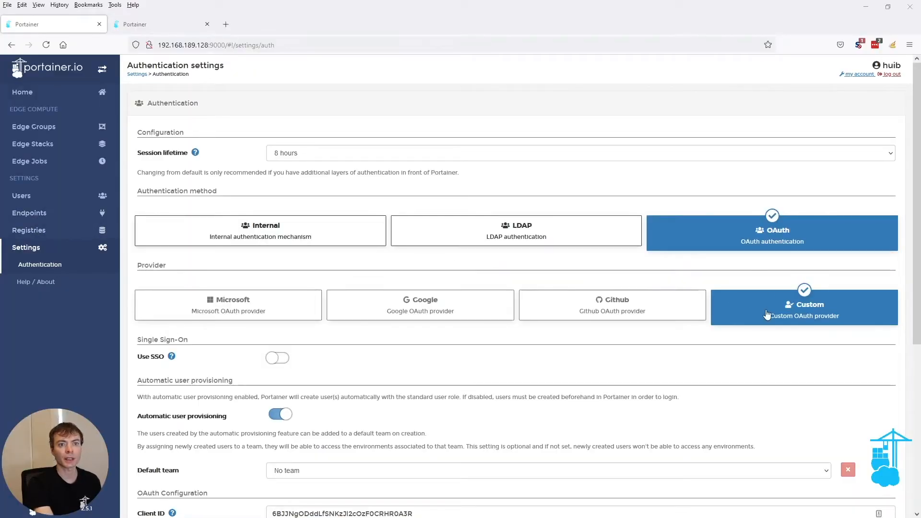
- Log out of Portainer and sign back in through the Auth0 OAuth login page
{"action": "scroll", "scroll_direction": "down", "scroll_amount": 3}
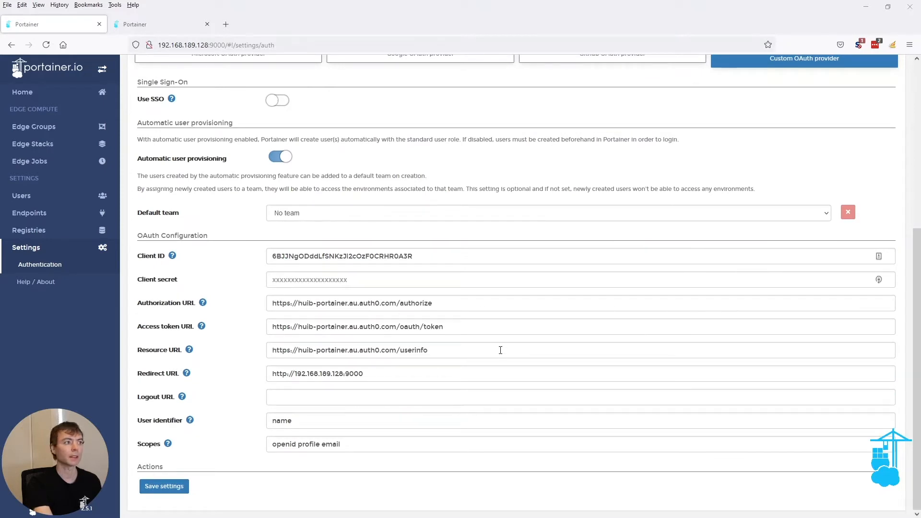
{"action": "scroll", "scroll_direction": "up", "scroll_amount": 3}
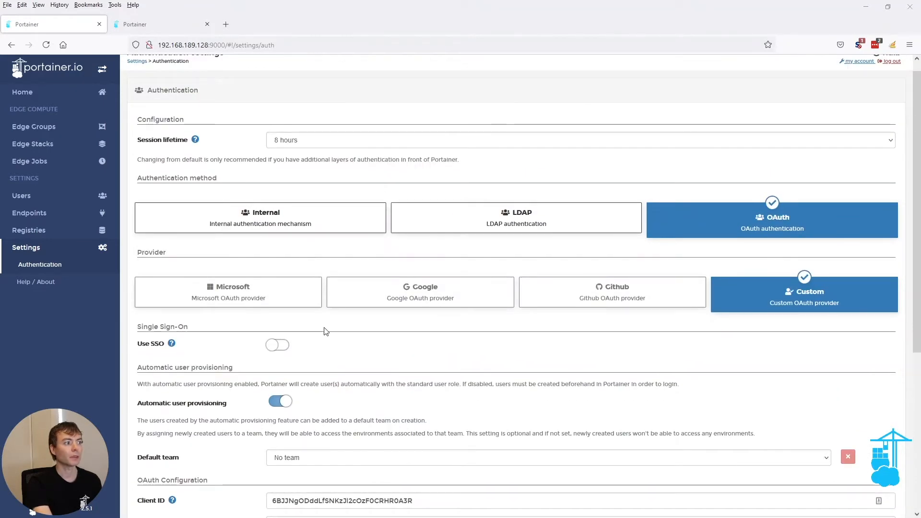
{"action": "mouse_move", "coordinate": [279, 364]}
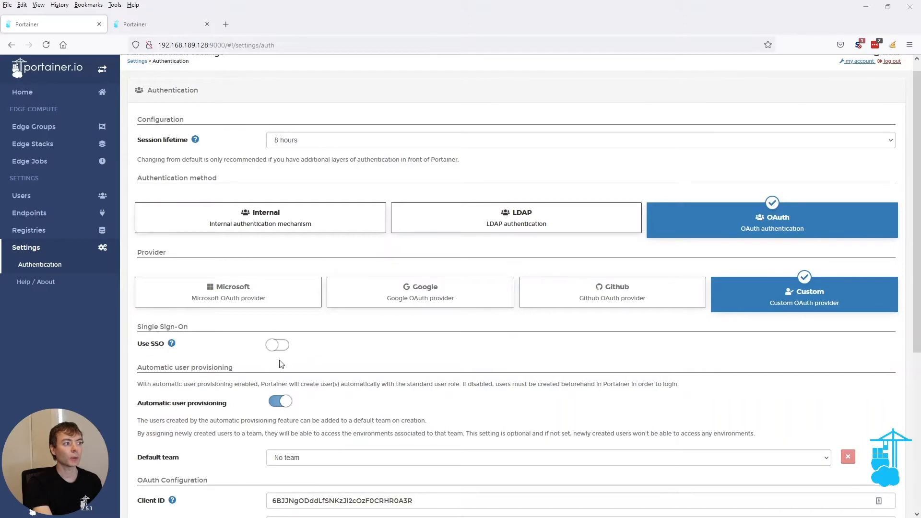
{"action": "mouse_move", "coordinate": [299, 353]}
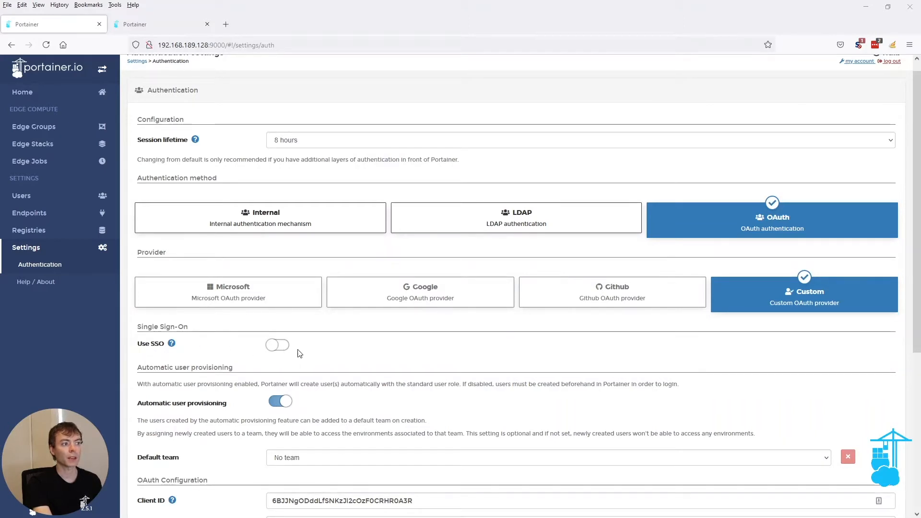
{"action": "scroll", "scroll_direction": "up", "scroll_amount": 3}
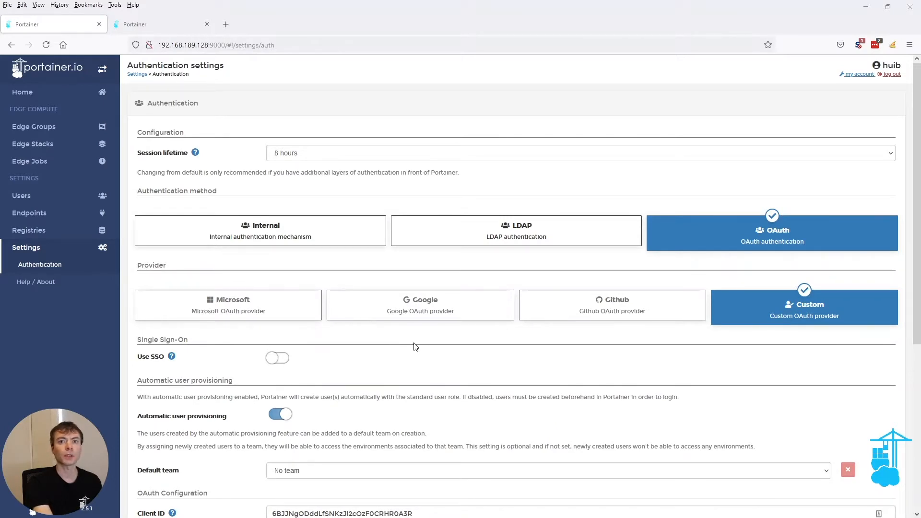
{"action": "mouse_move", "coordinate": [892, 74]}
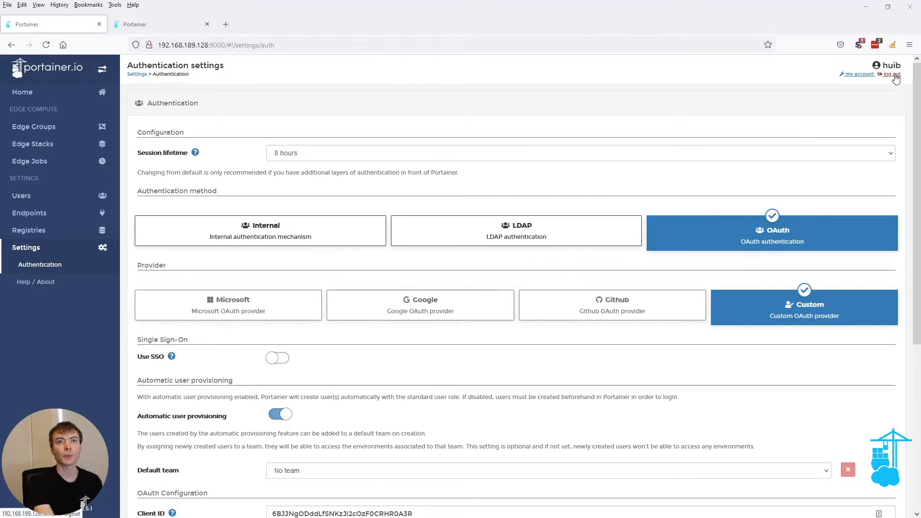
{"action": "left_click", "coordinate": [891, 74]}
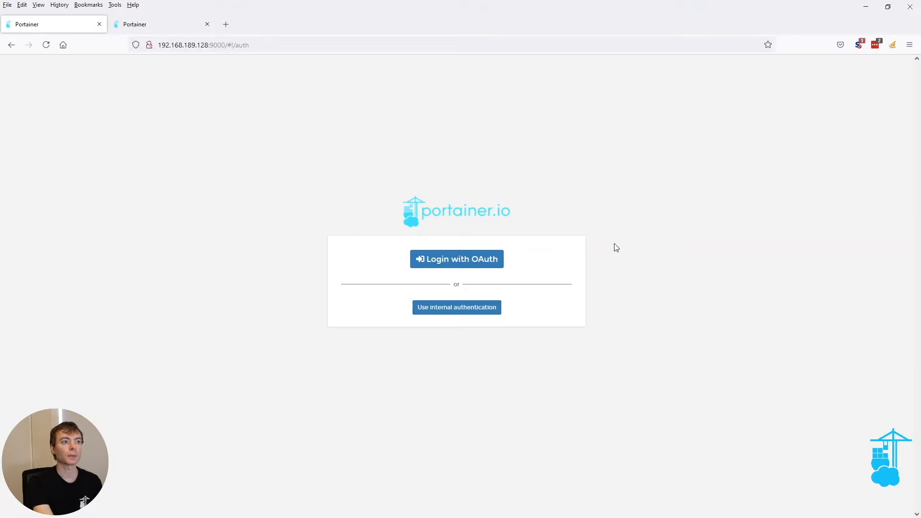
{"action": "mouse_move", "coordinate": [503, 344]}
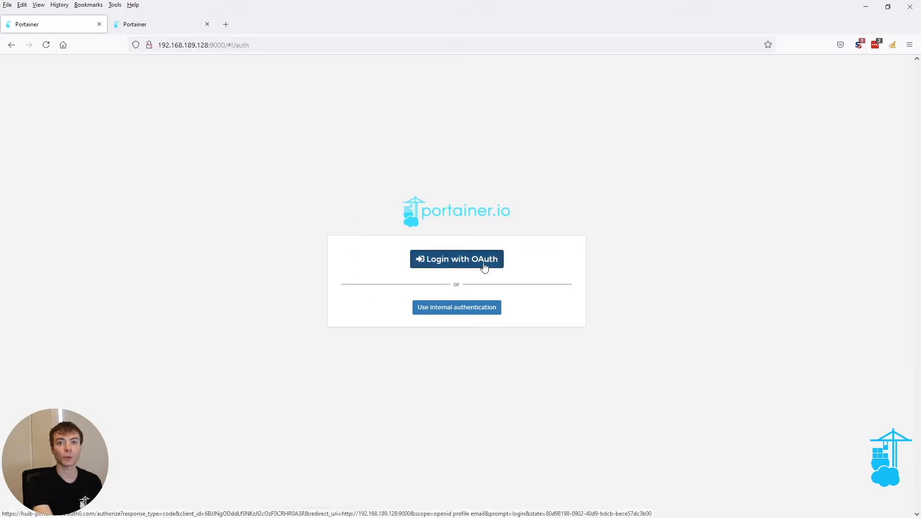
{"action": "left_click", "coordinate": [457, 259]}
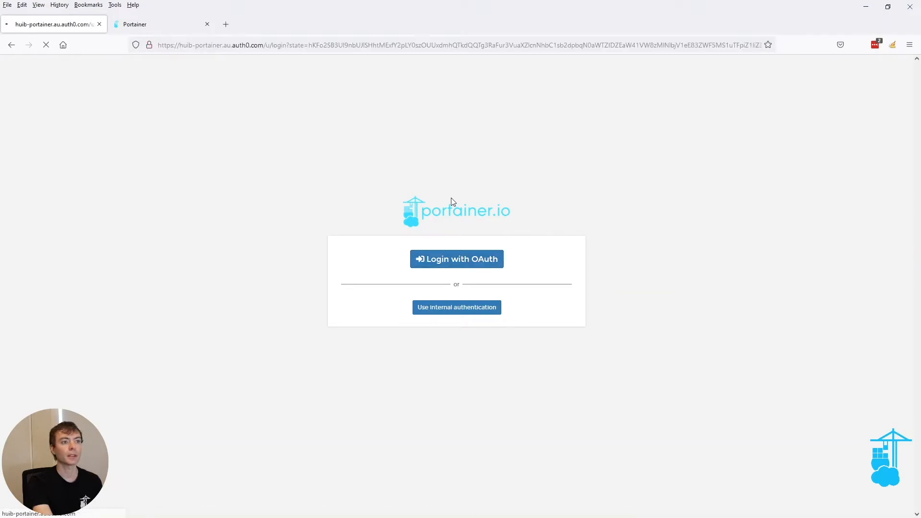
{"action": "left_click", "coordinate": [456, 259]}
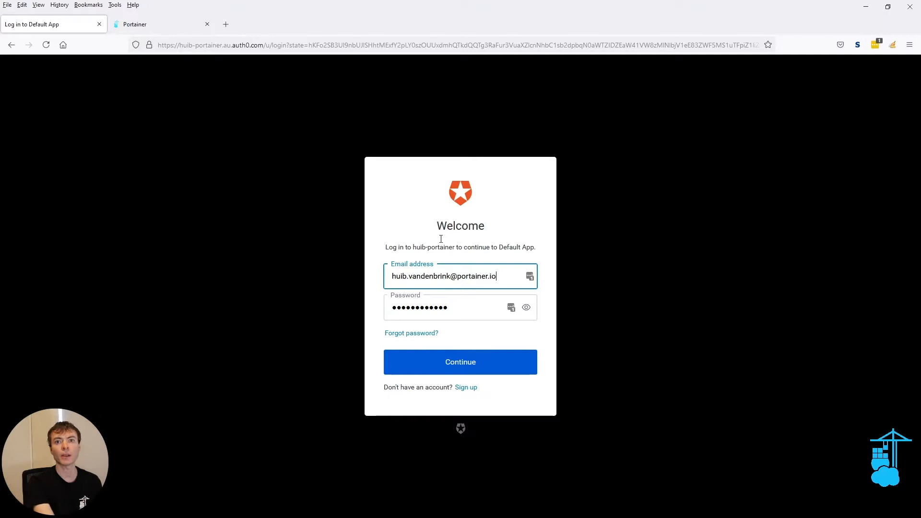
{"action": "left_click", "coordinate": [460, 362]}
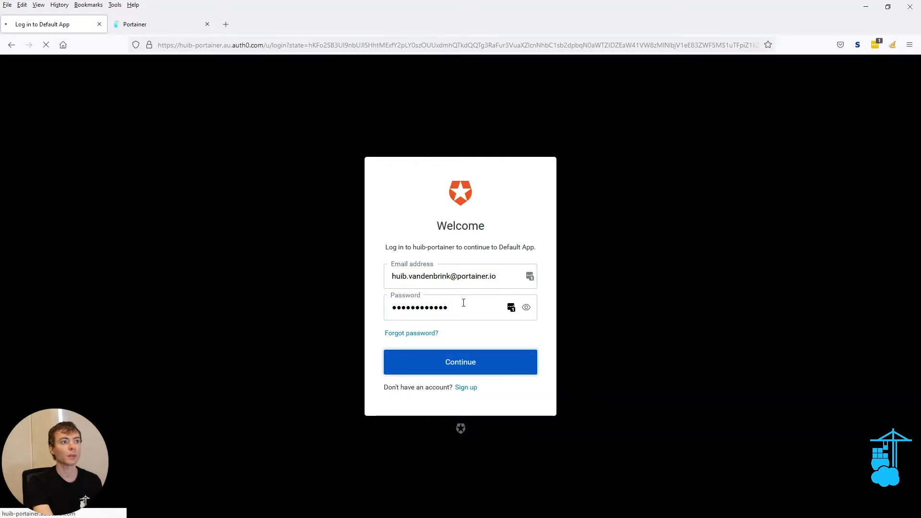
{"action": "left_click", "coordinate": [460, 362]}
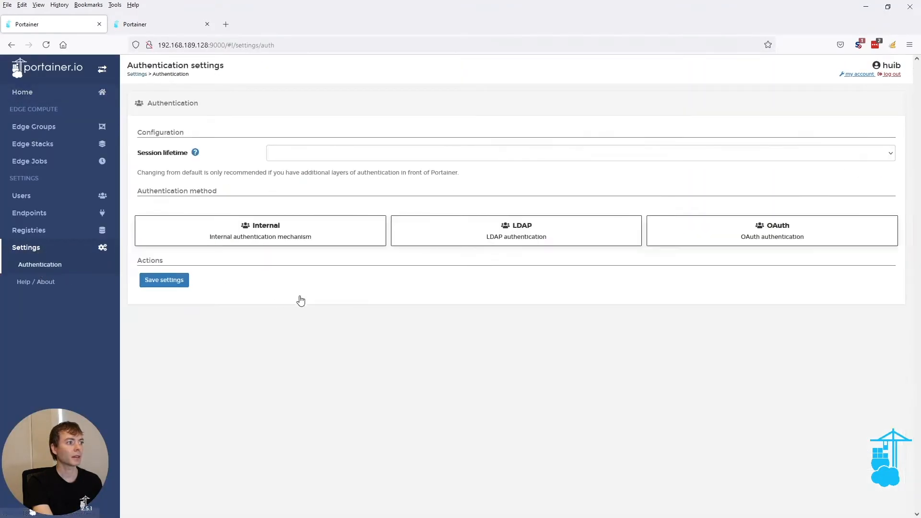
- Enable Use SSO for OAuth and save the authentication settings
{"action": "left_click", "coordinate": [771, 230]}
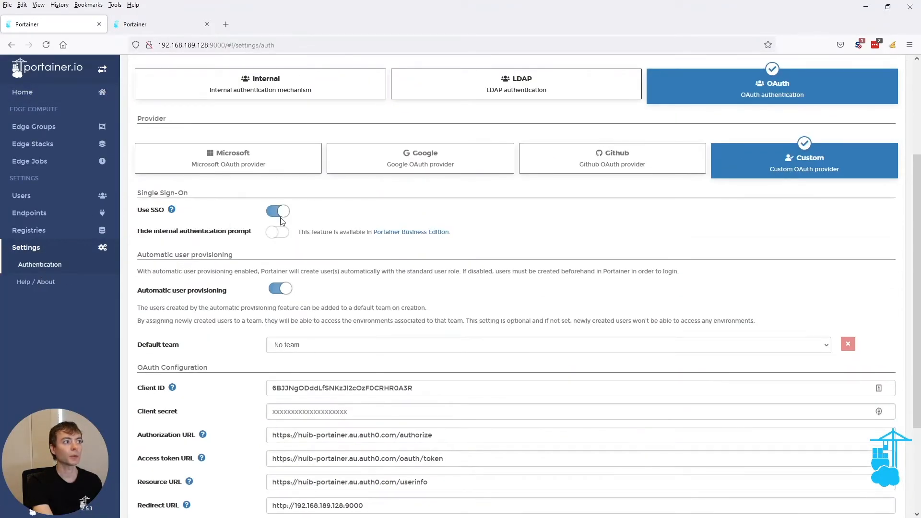
{"action": "scroll", "scroll_direction": "down", "scroll_amount": 3}
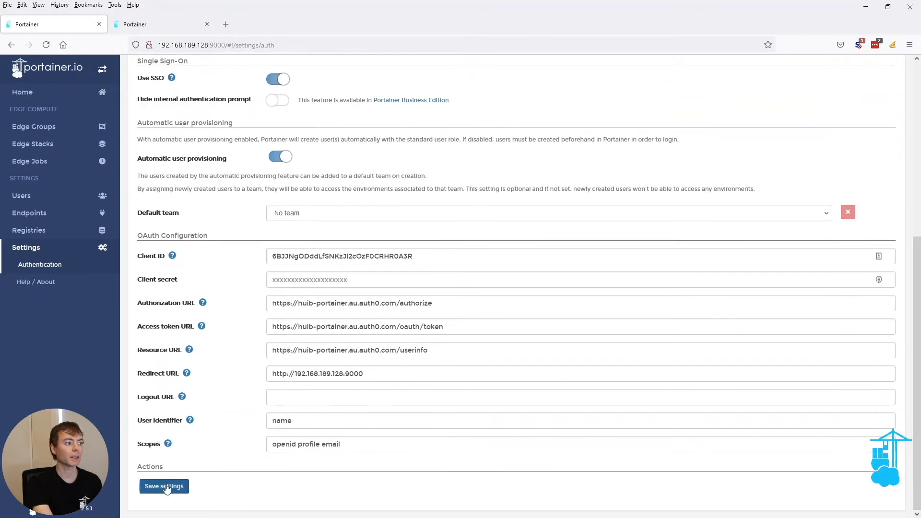
{"action": "left_click", "coordinate": [164, 487]}
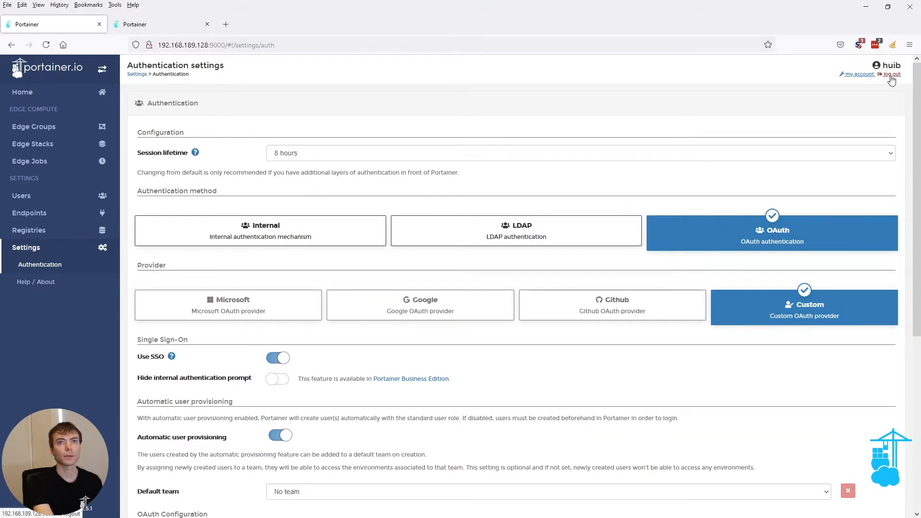
- Log out and sign in again via OAuth, then return to Settings to verify SSO skipped the prompt
{"action": "left_click", "coordinate": [890, 74]}
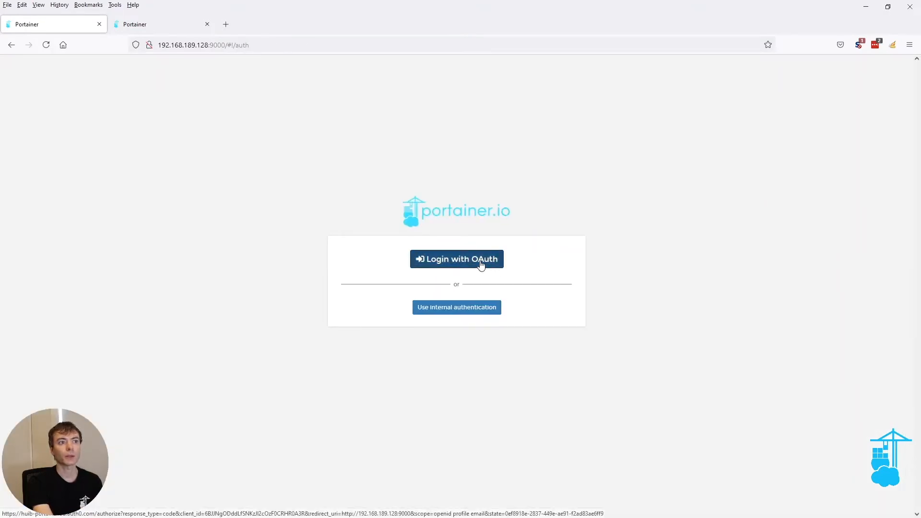
{"action": "left_click", "coordinate": [457, 259]}
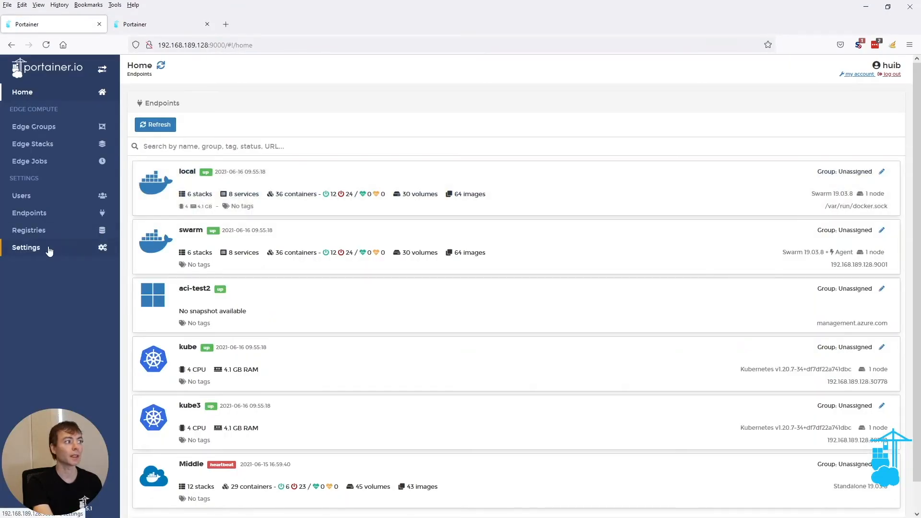
{"action": "left_click", "coordinate": [25, 248]}
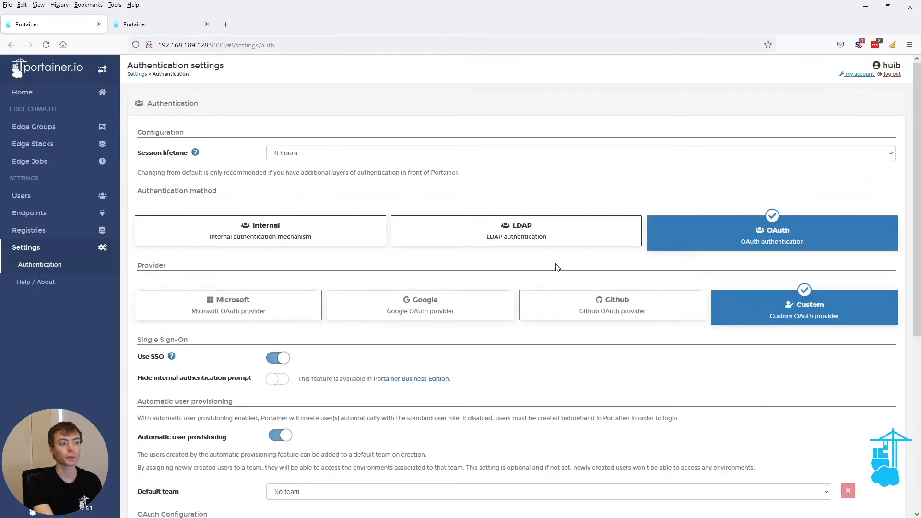
- Set the Logout URL to the Auth0 v2/logout endpoint with client_id and save the settings
{"action": "scroll", "scroll_direction": "down", "scroll_amount": 3}
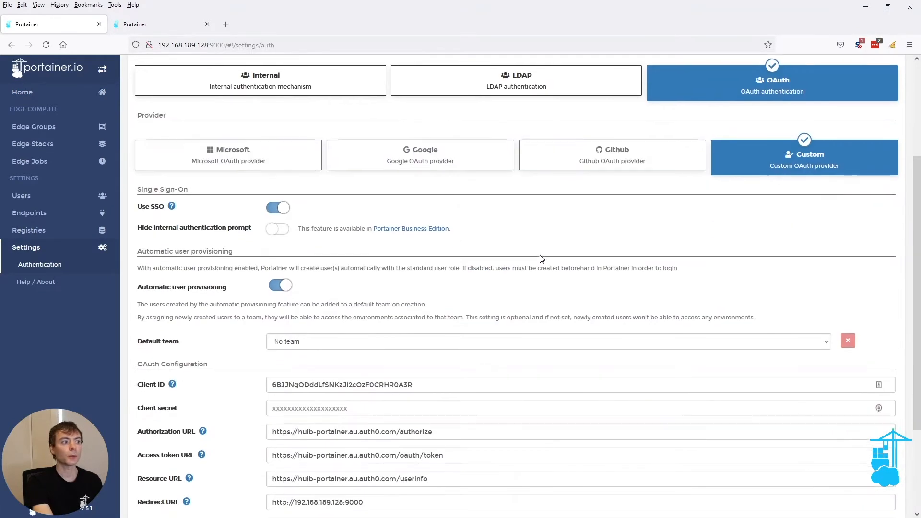
{"action": "scroll", "scroll_direction": "down", "scroll_amount": 3}
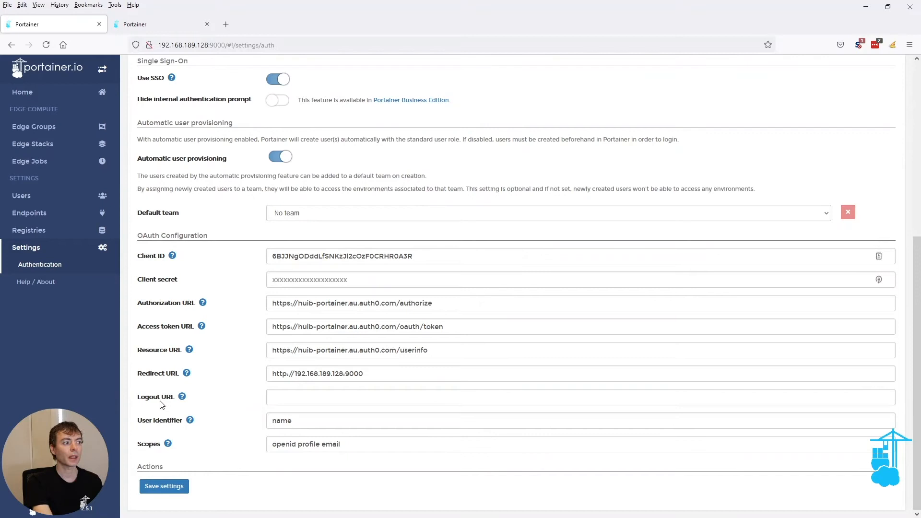
{"action": "mouse_move", "coordinate": [247, 410]}
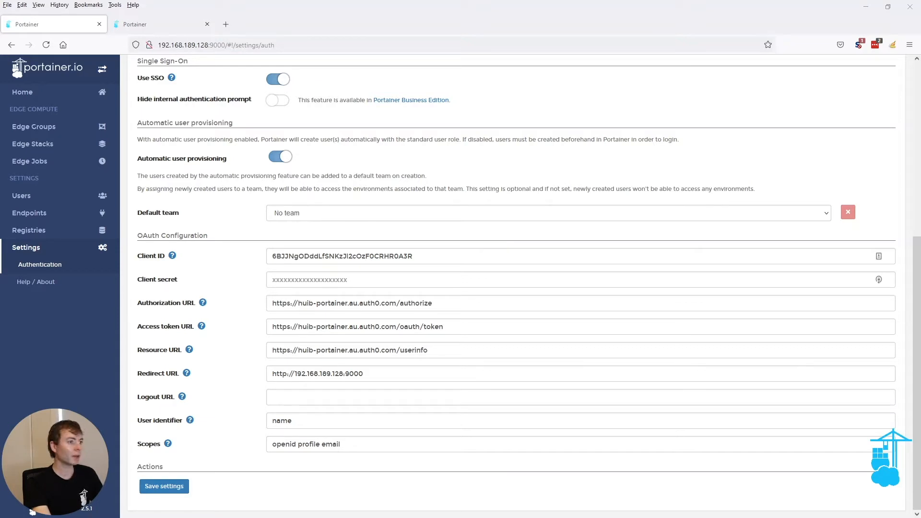
{"action": "type", "text": "https://huib-portainer.au.auth0.com/v2/logout?client_id=6BJJNgODddLfSNKzJl2cOzF0CRHR0A3R&returnTo=http://192.168.189.128:9000"}
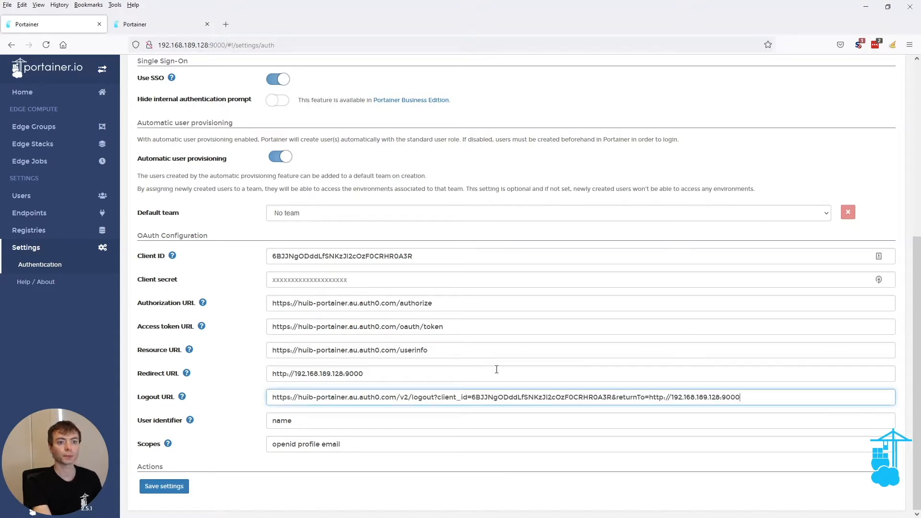
{"action": "left_click", "coordinate": [164, 486]}
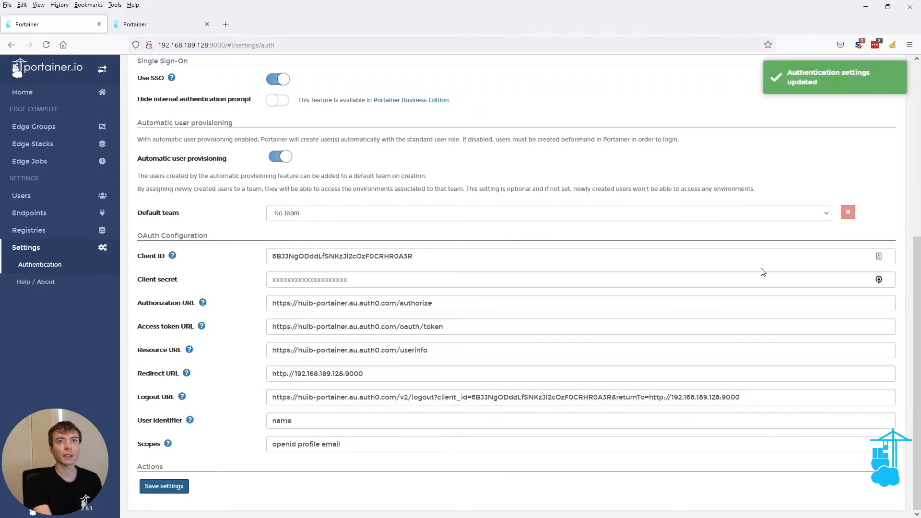
{"action": "scroll", "scroll_direction": "up", "scroll_amount": 3}
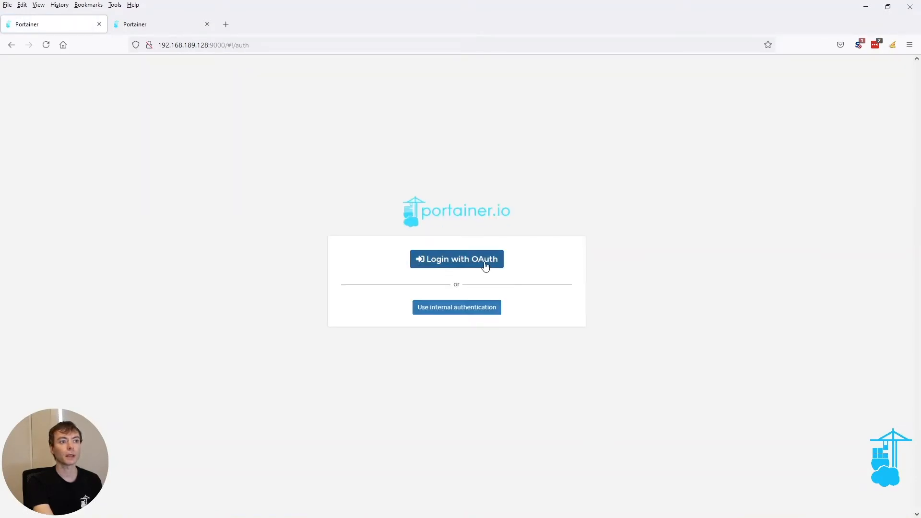
- Sign in via Auth0, review Settings > Authentication, then switch to the other Portainer instance
{"action": "left_click", "coordinate": [457, 259]}
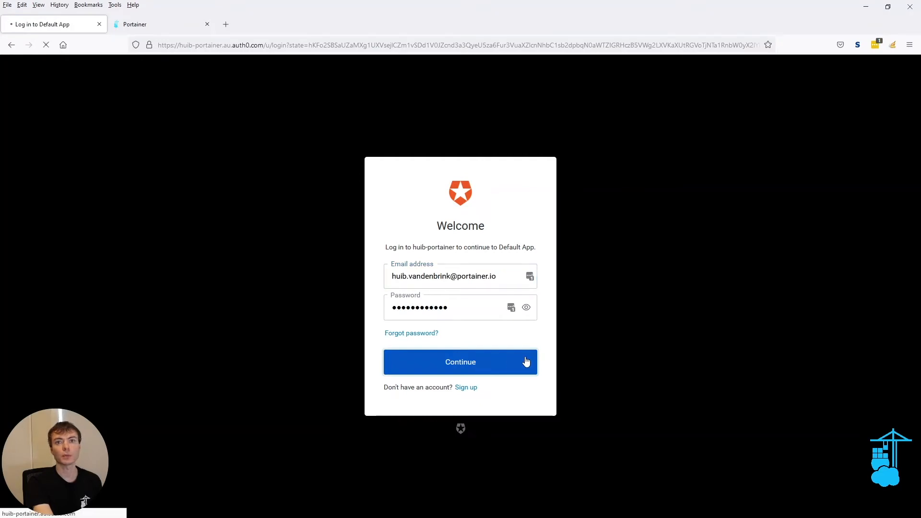
{"action": "left_click", "coordinate": [460, 361]}
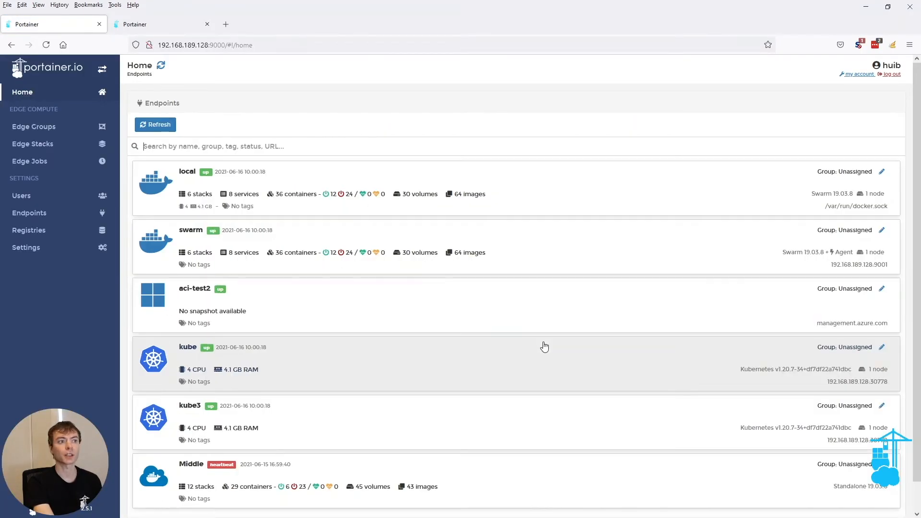
{"action": "left_click", "coordinate": [26, 247]}
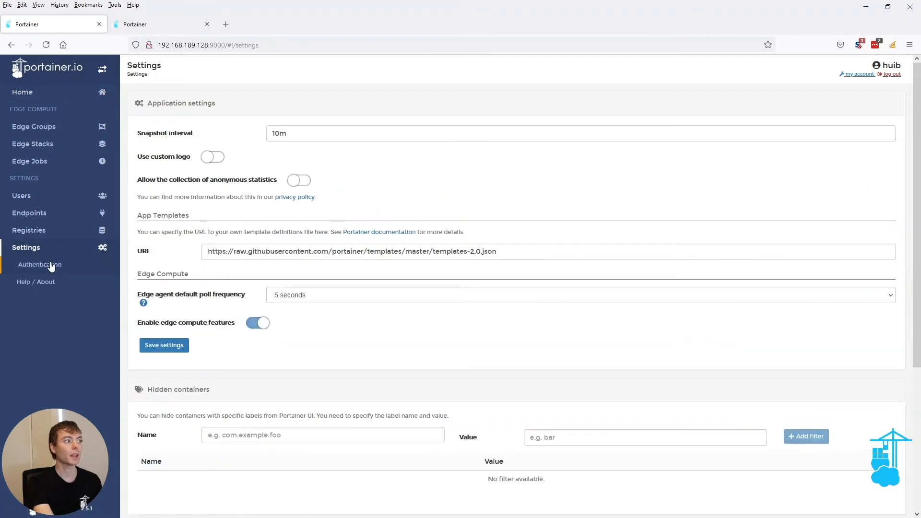
{"action": "left_click", "coordinate": [39, 265]}
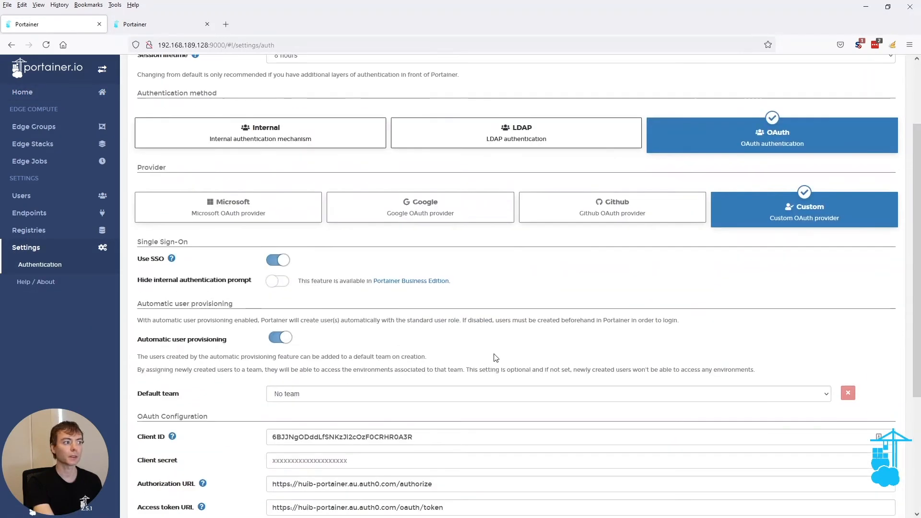
{"action": "mouse_move", "coordinate": [221, 290]}
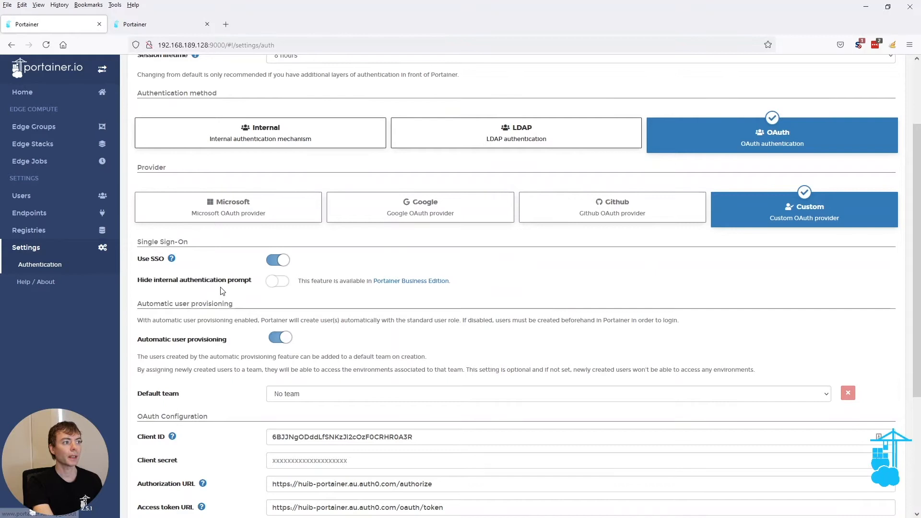
{"action": "mouse_move", "coordinate": [132, 281]}
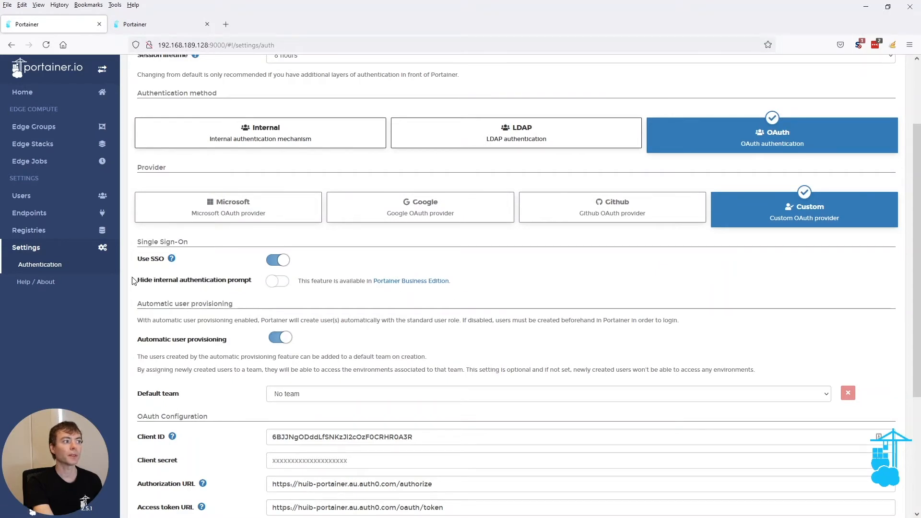
{"action": "mouse_move", "coordinate": [179, 288]}
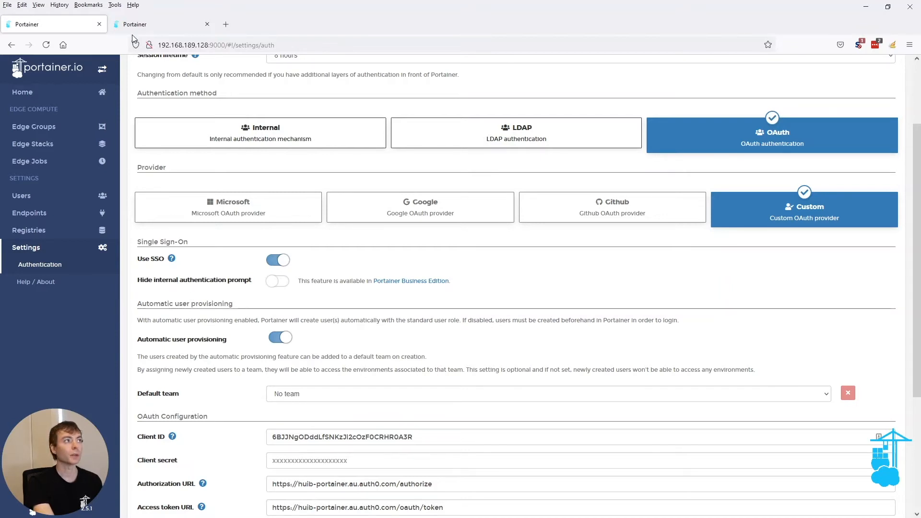
{"action": "left_click", "coordinate": [159, 24]}
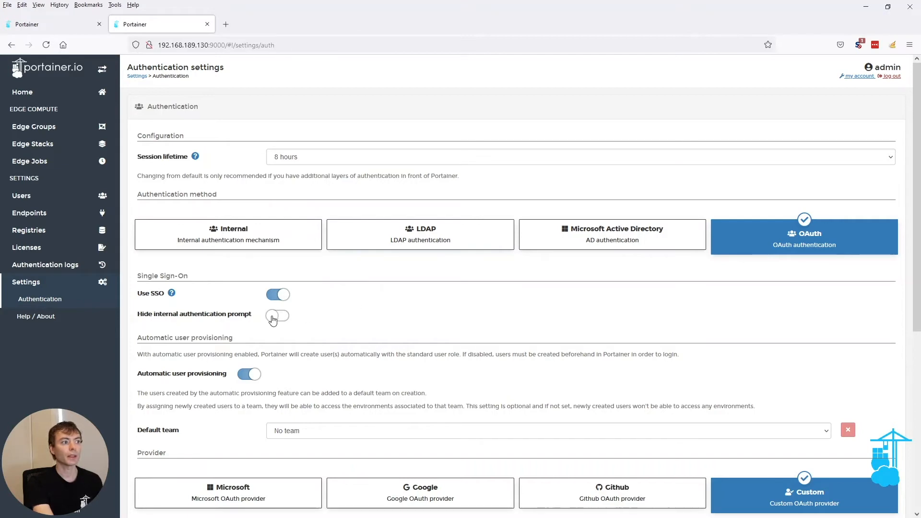
- Enable 'Hide internal authentication prompt', save the settings, and log out of the admin session
{"action": "left_click", "coordinate": [278, 315]}
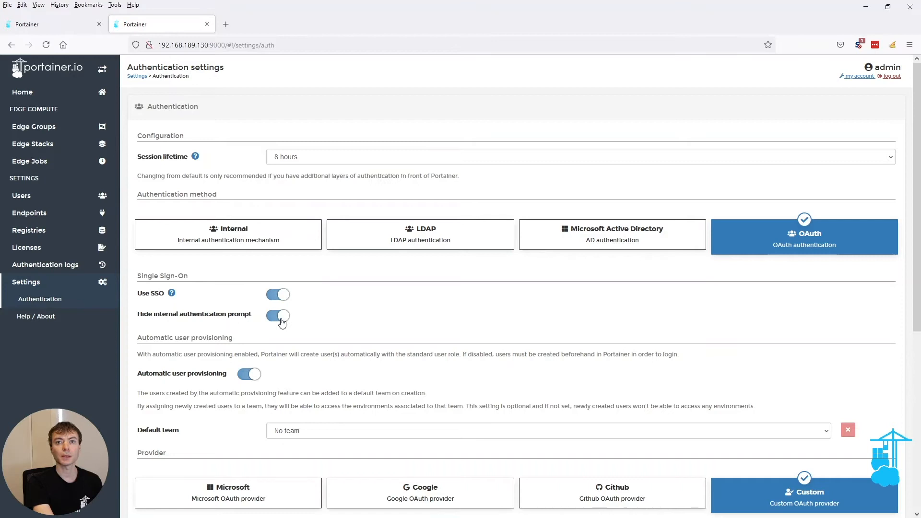
{"action": "scroll", "scroll_direction": "down", "scroll_amount": 3}
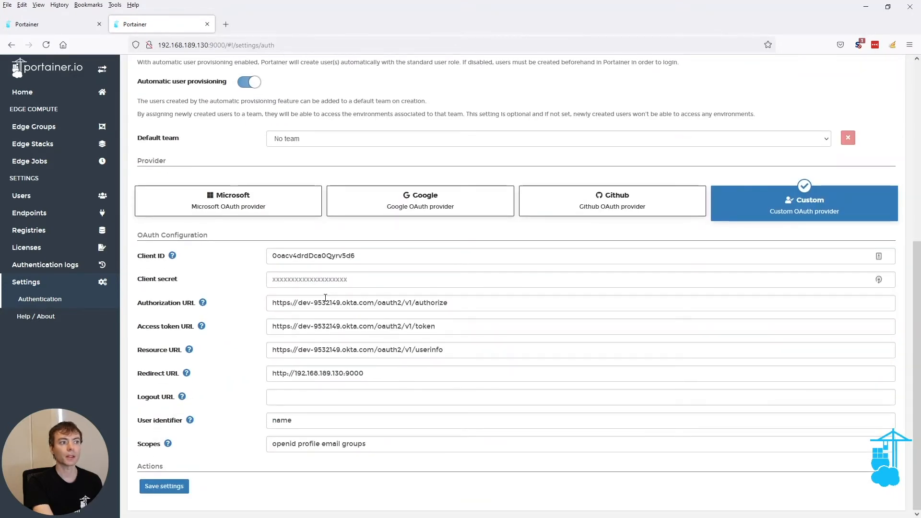
{"action": "mouse_move", "coordinate": [413, 362]}
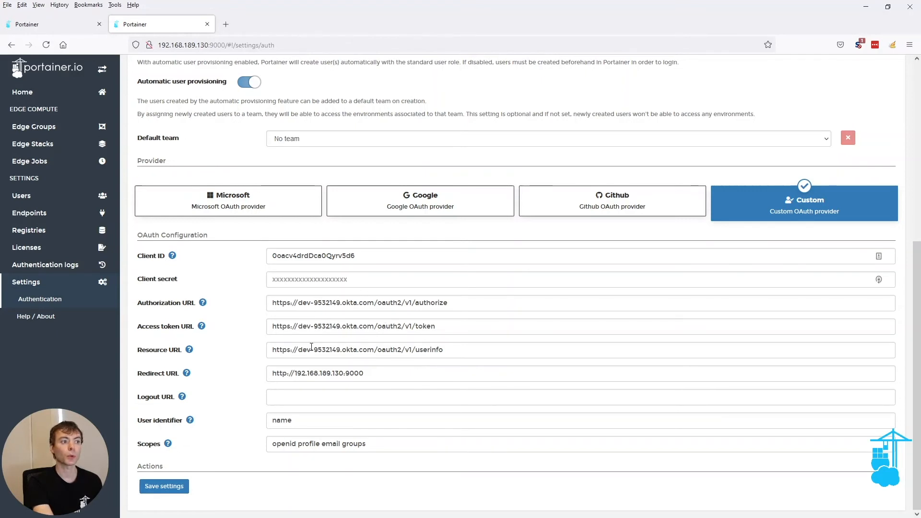
{"action": "left_click", "coordinate": [165, 485]}
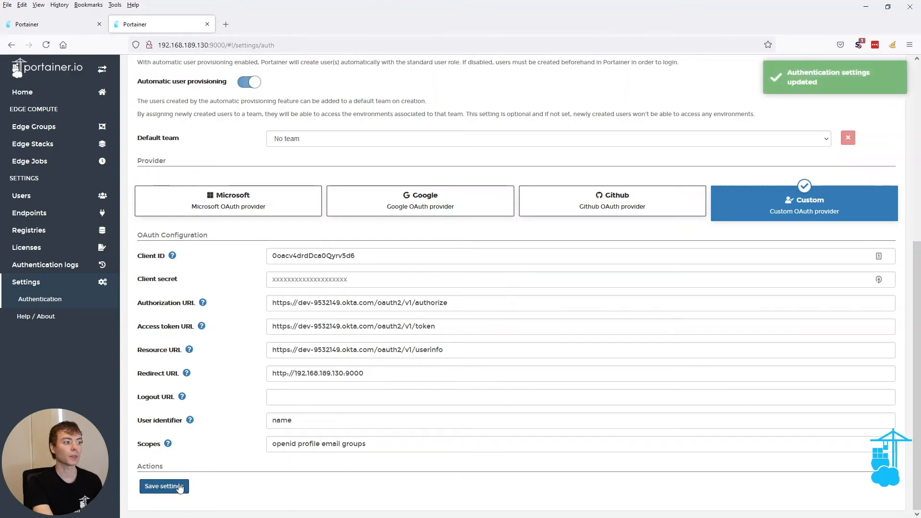
{"action": "scroll", "scroll_direction": "up", "scroll_amount": 3}
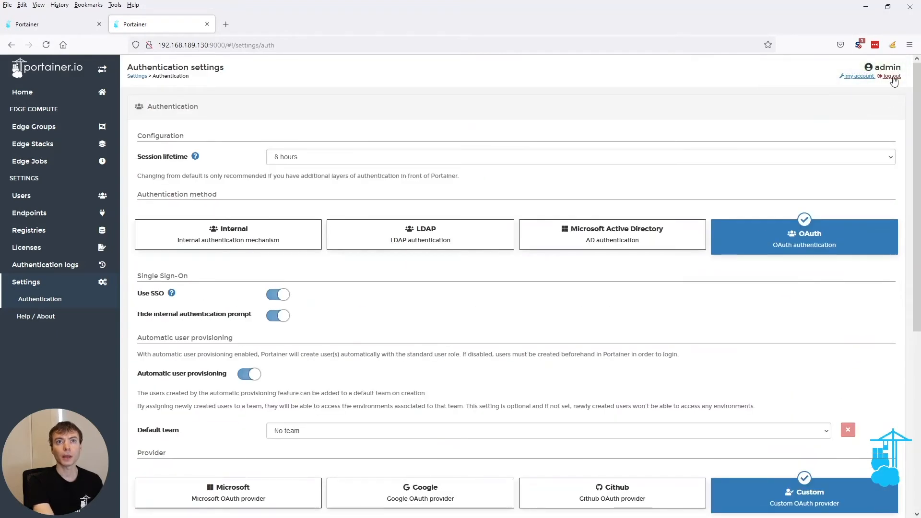
{"action": "left_click", "coordinate": [892, 76]}
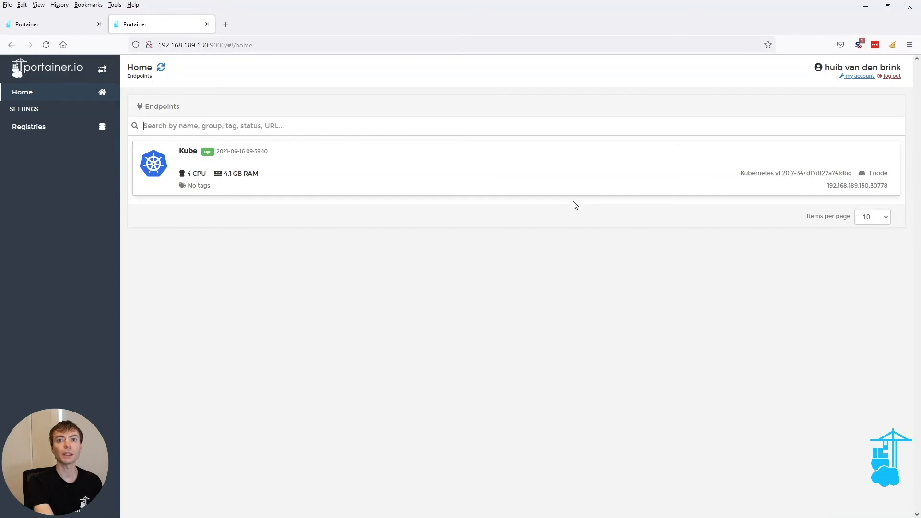
{"action": "mouse_move", "coordinate": [263, 238]}
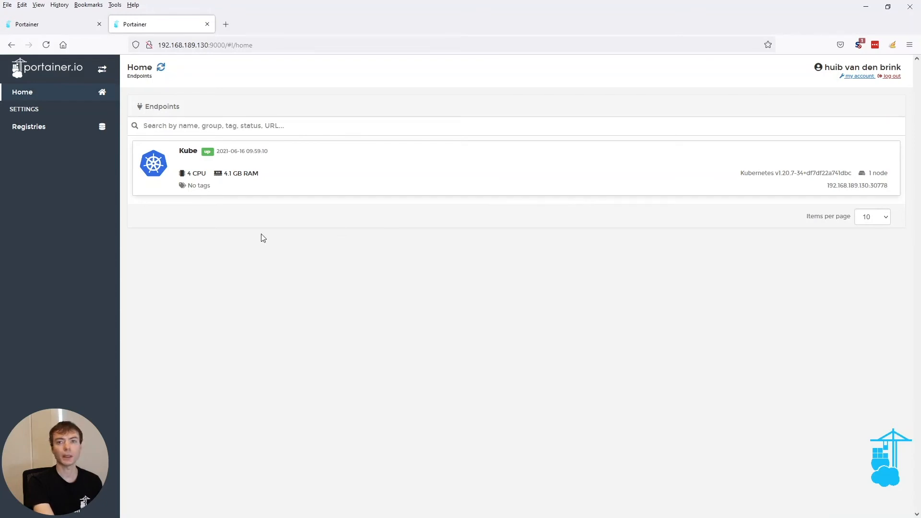
{"action": "mouse_move", "coordinate": [843, 92]}
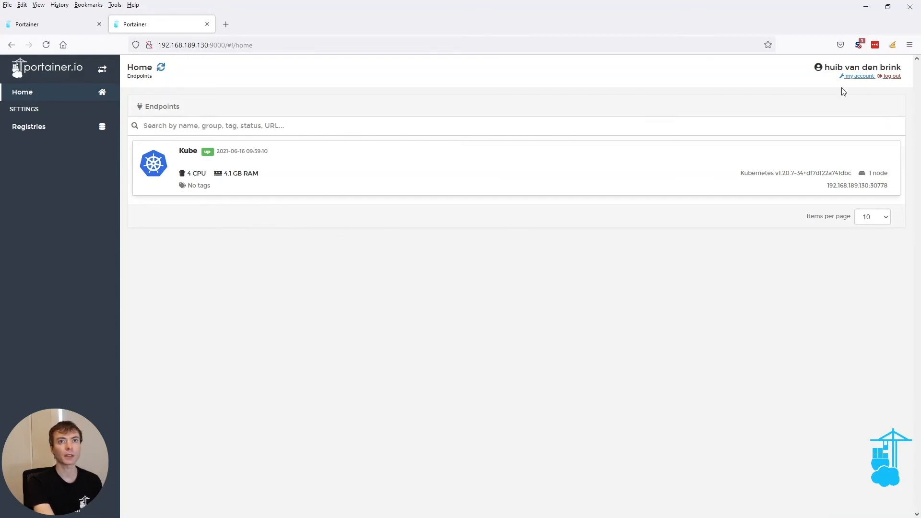
{"action": "mouse_move", "coordinate": [454, 246]}
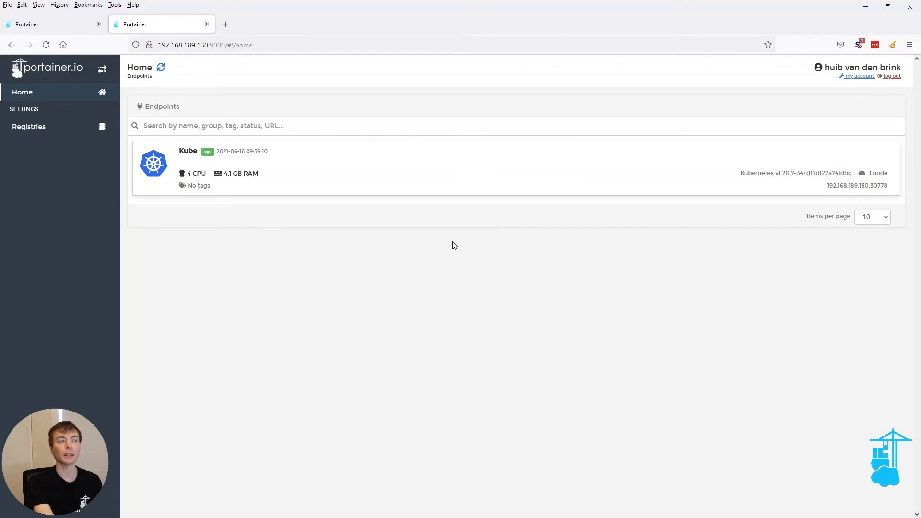
{"action": "mouse_move", "coordinate": [449, 244]}
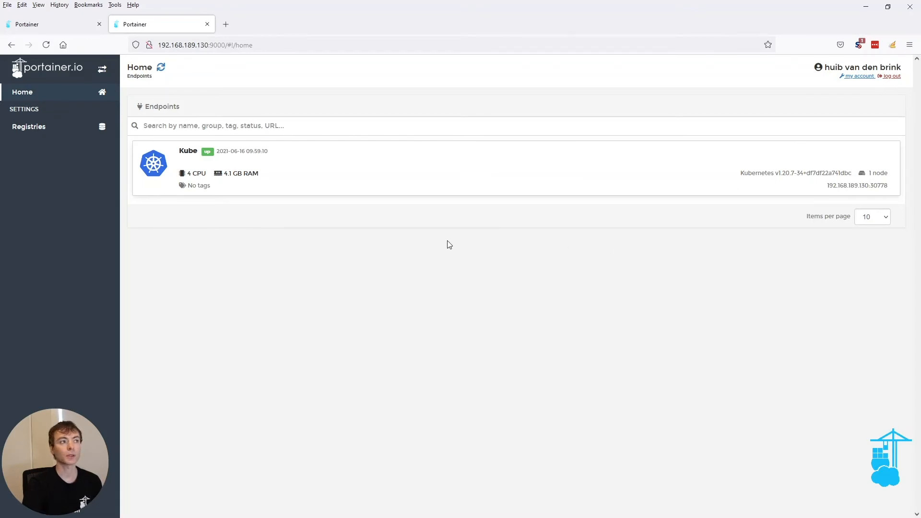
{"action": "mouse_move", "coordinate": [454, 245]}
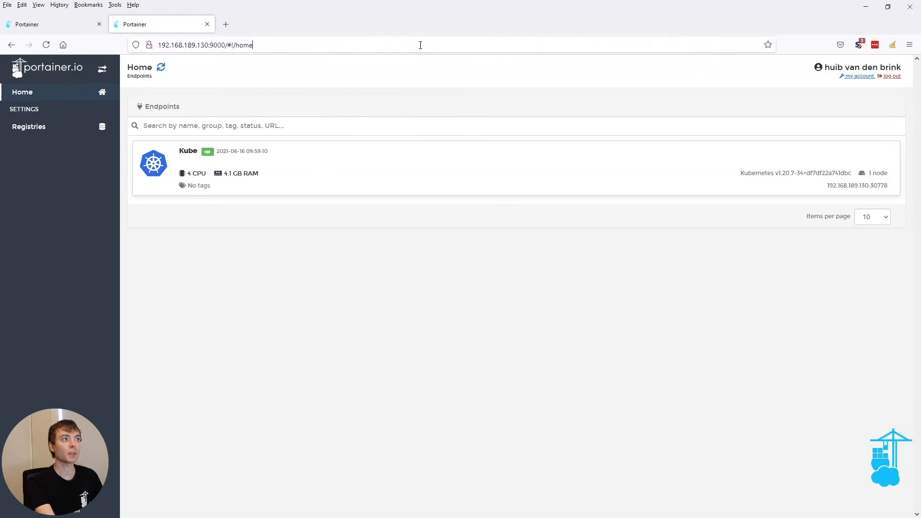
{"action": "type", "text": "http://192.168.189.130:9000/#!/internal-auth"}
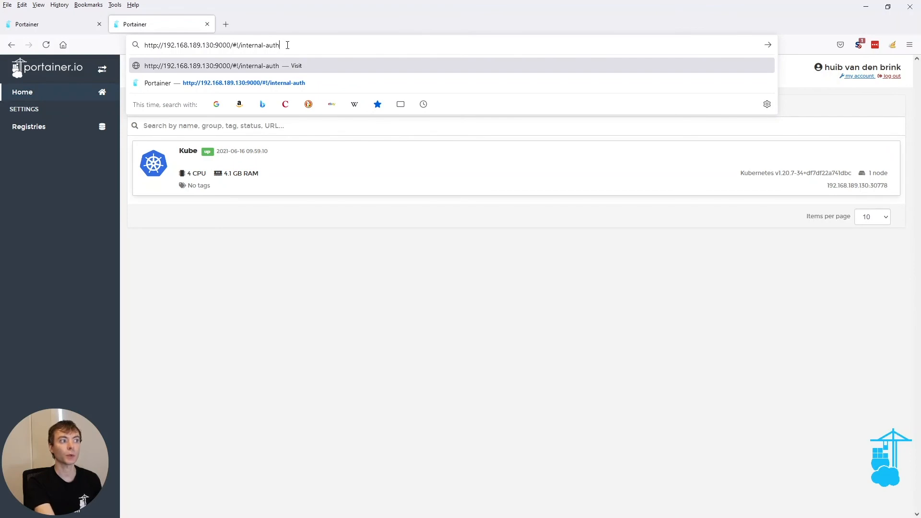
{"action": "key", "text": "Return"}
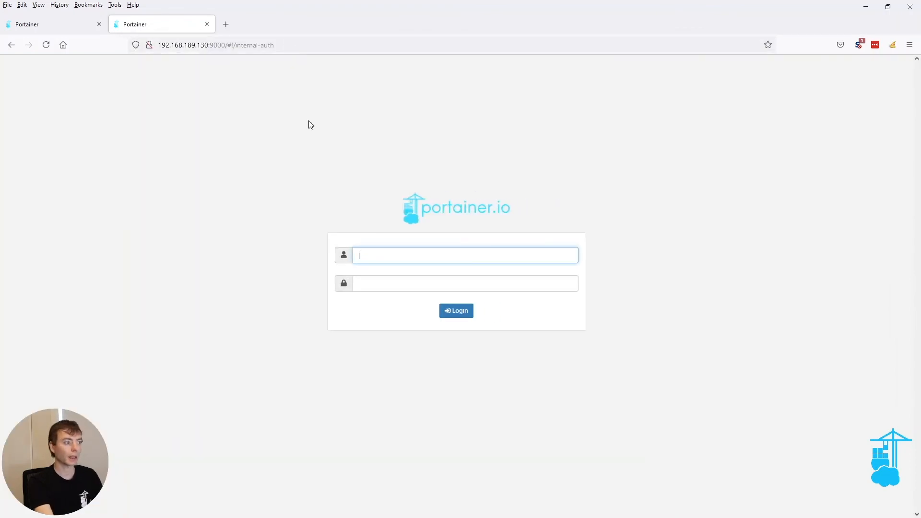
{"action": "type", "text": "admin"}
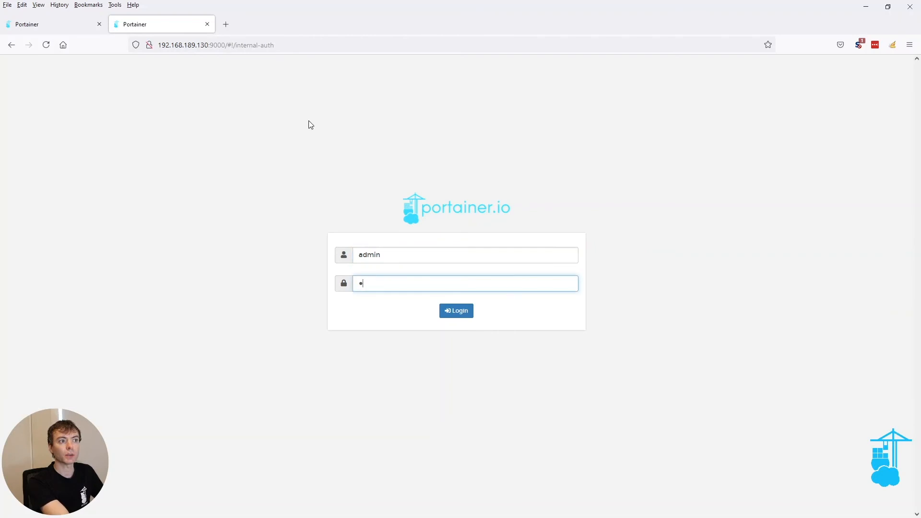
{"action": "left_click", "coordinate": [456, 310]}
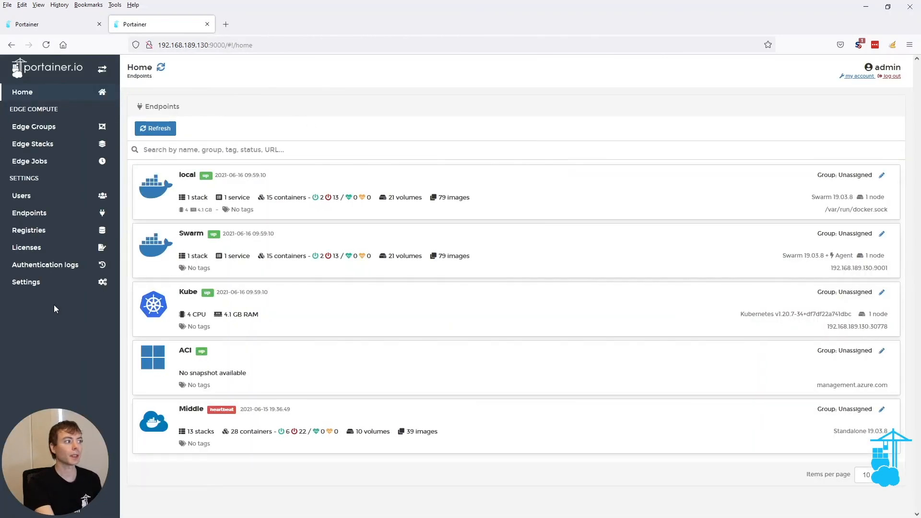
- Show Settings > Authentication with SSO and hidden internal prompt both enabled
{"action": "left_click", "coordinate": [26, 282]}
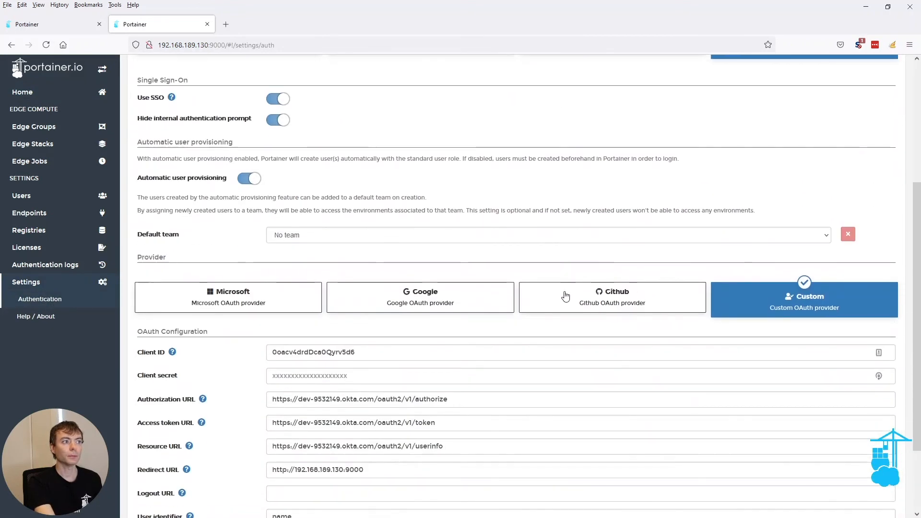
{"action": "scroll", "scroll_direction": "up", "scroll_amount": 3}
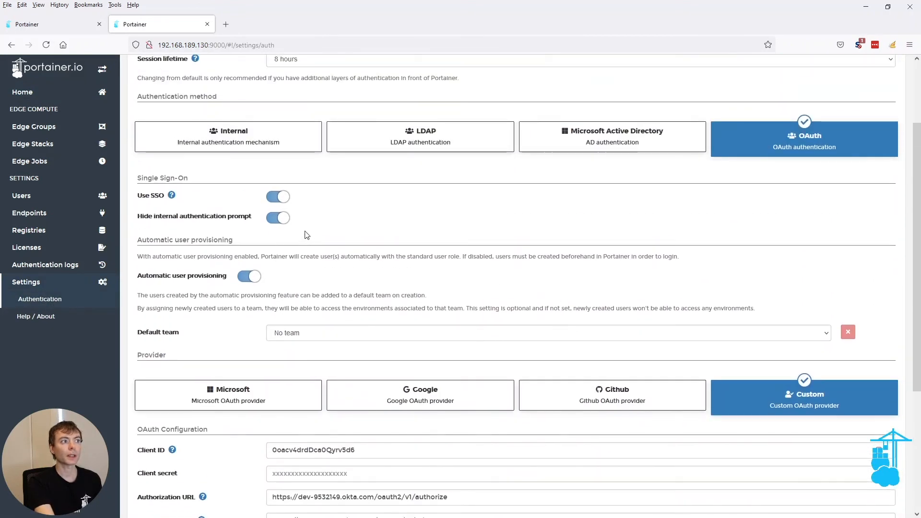
{"action": "mouse_move", "coordinate": [282, 231]}
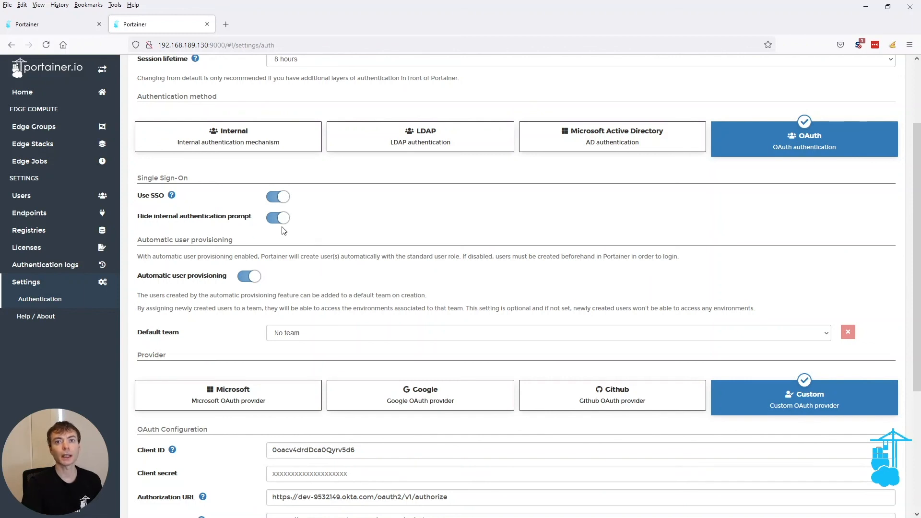